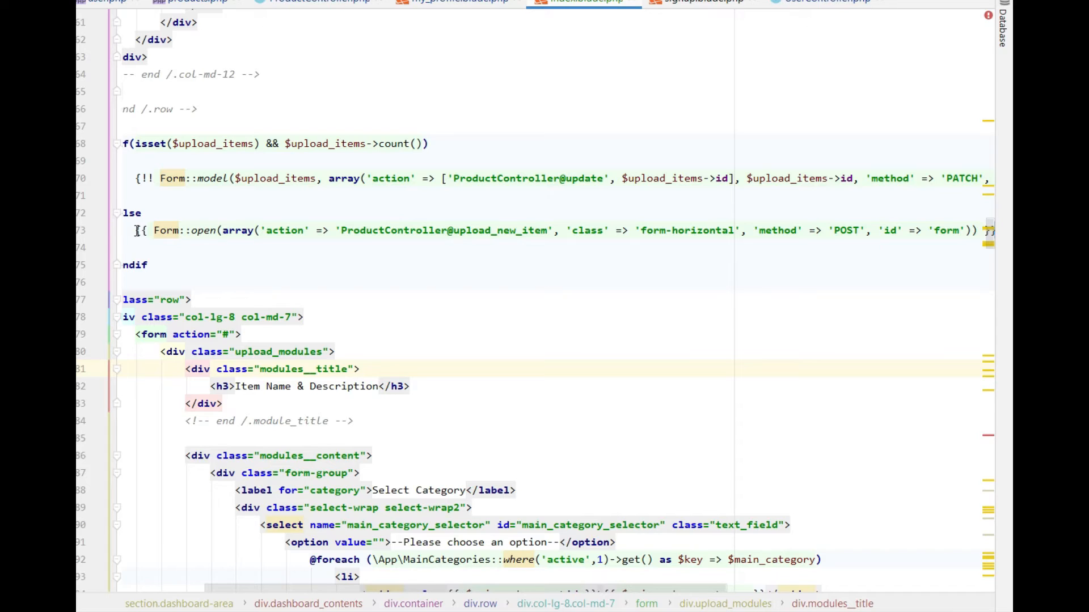
Select the Form::open call and ProductController action name in the template
left_click(246, 231)
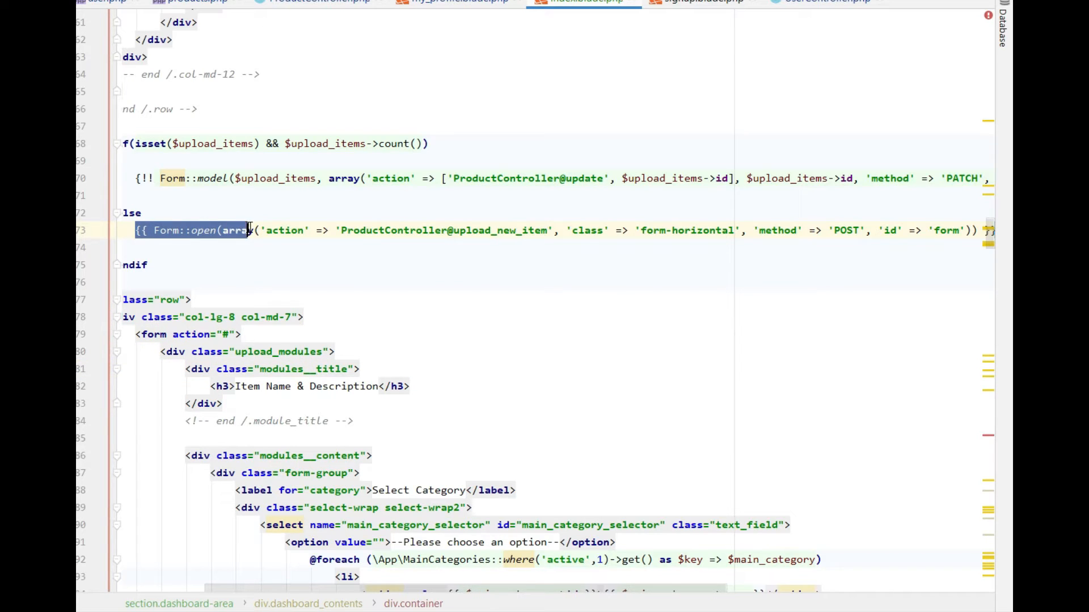
double_click(394, 231)
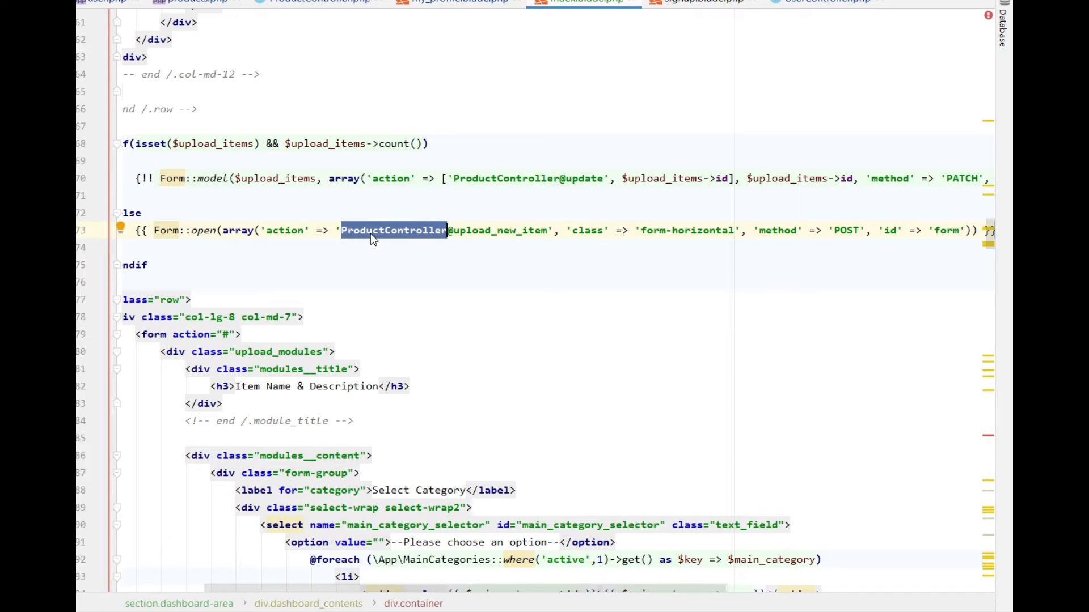
double_click(501, 231)
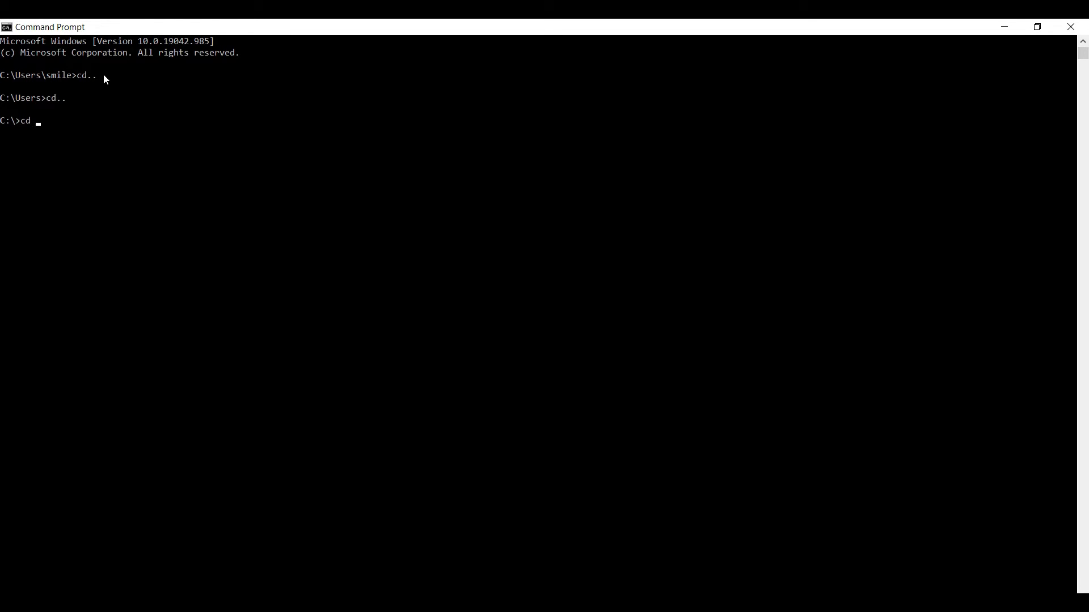
Change into xampp\htdocs\nasirsoft_vp and run composer require laravelcollective/html
type("xam")
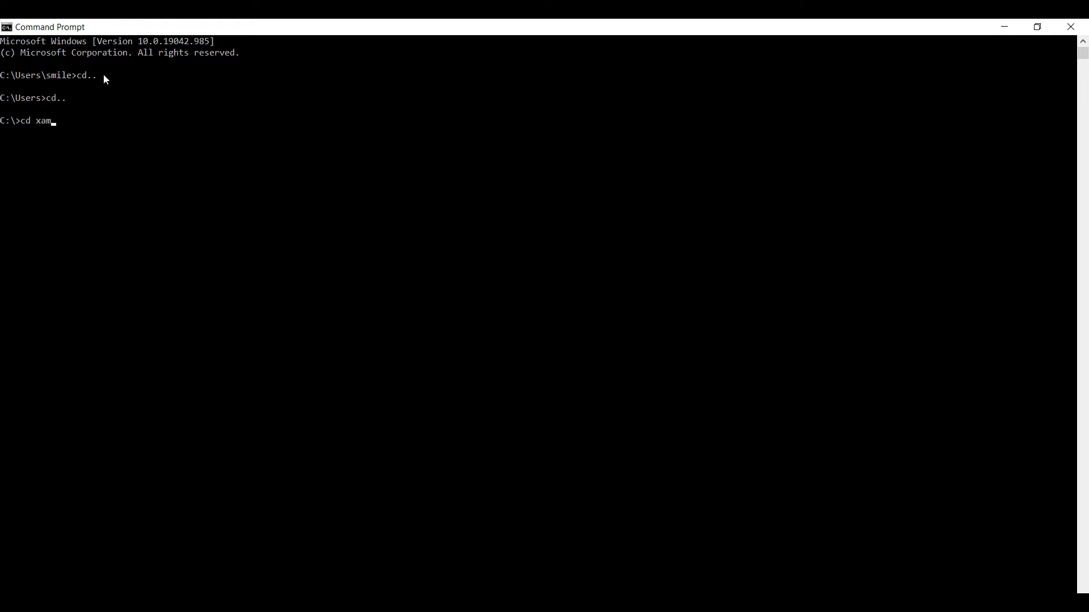
type("pp")
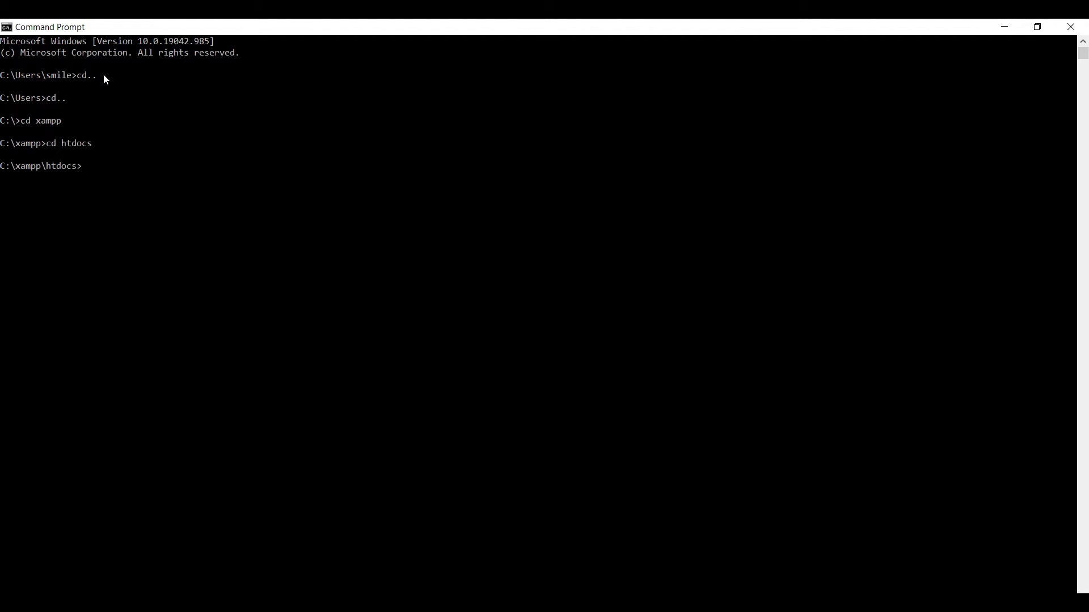
type("cd nasi")
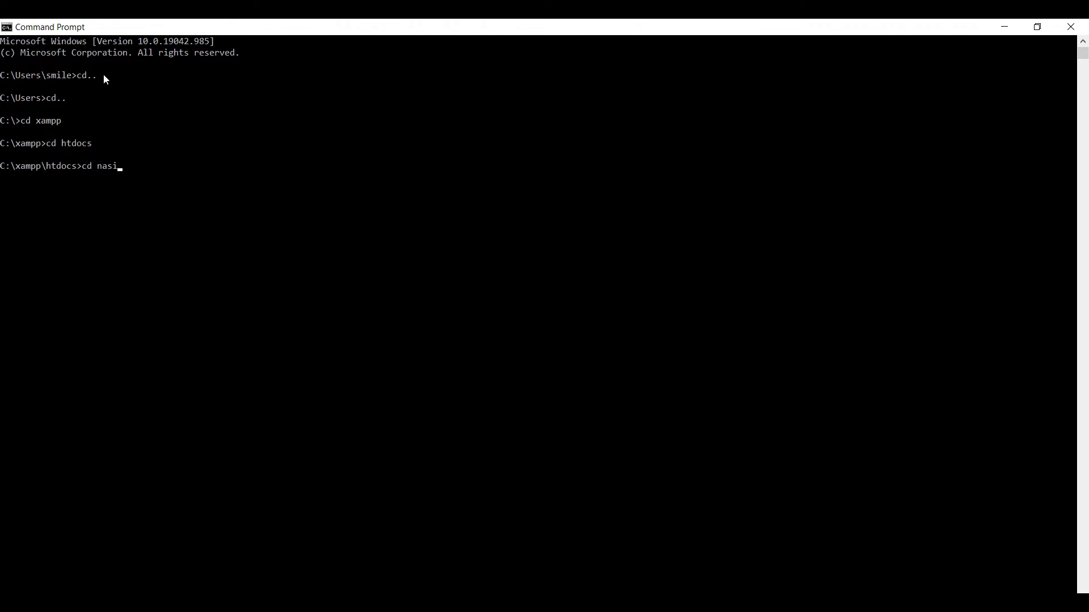
type("r_vp")
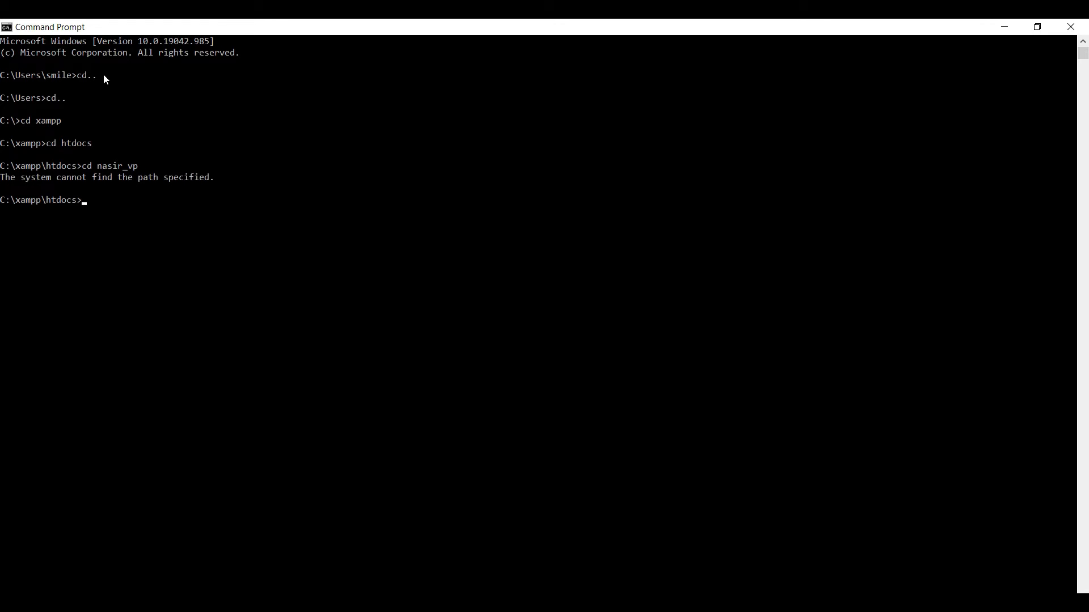
mouse_move(358, 418)
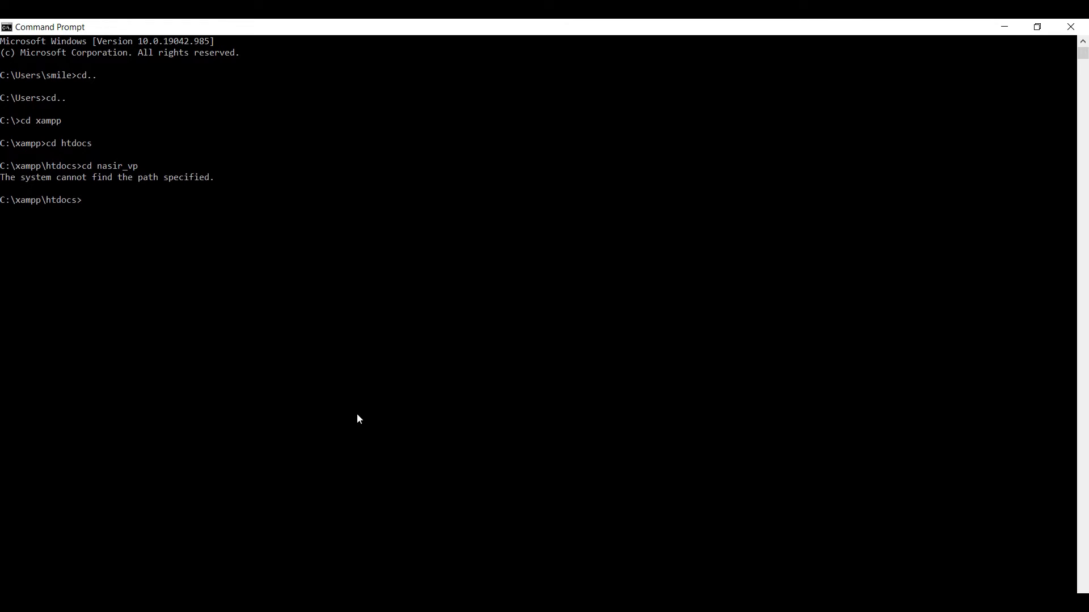
type("cd nasirs")
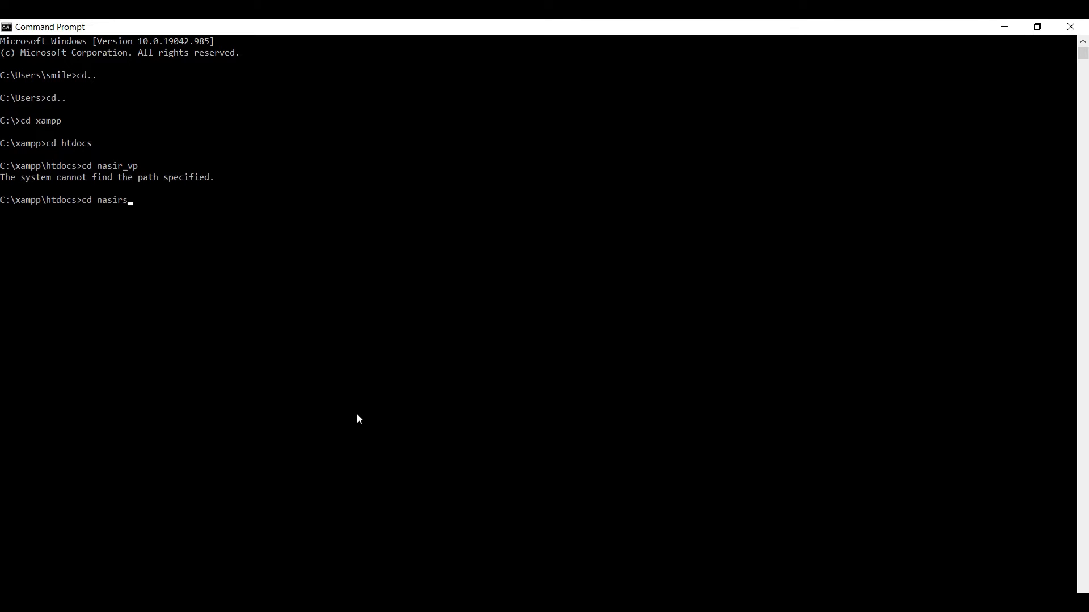
type("oft_vp")
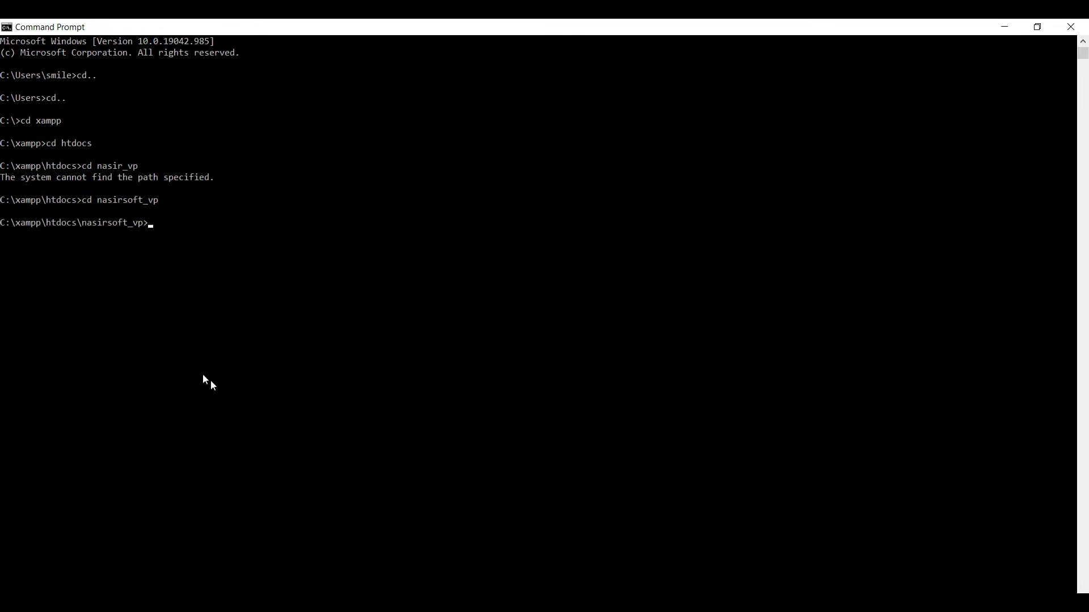
mouse_move(154, 256)
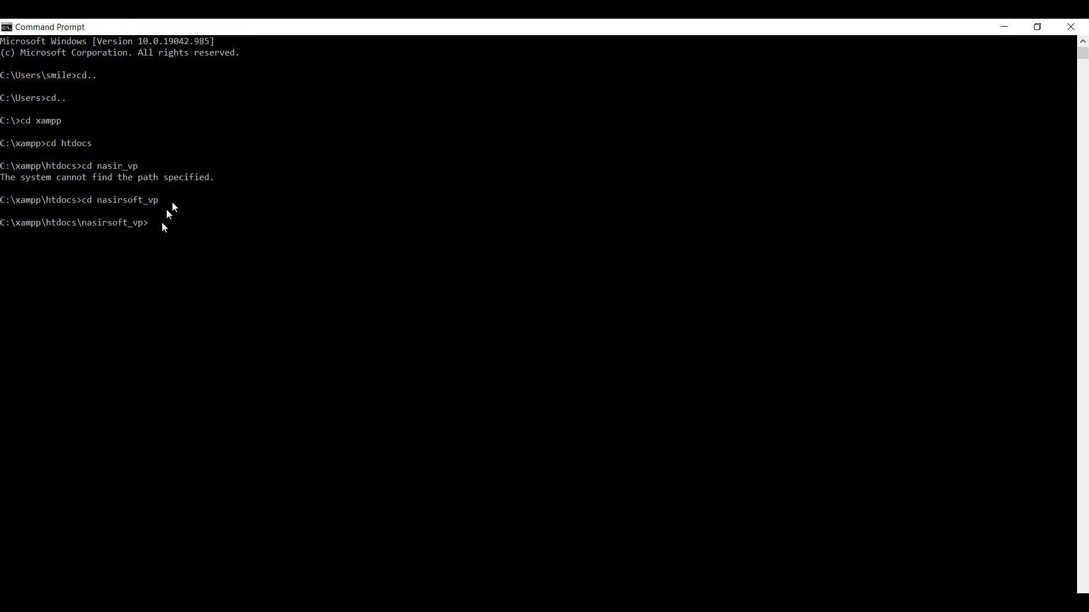
mouse_move(182, 237)
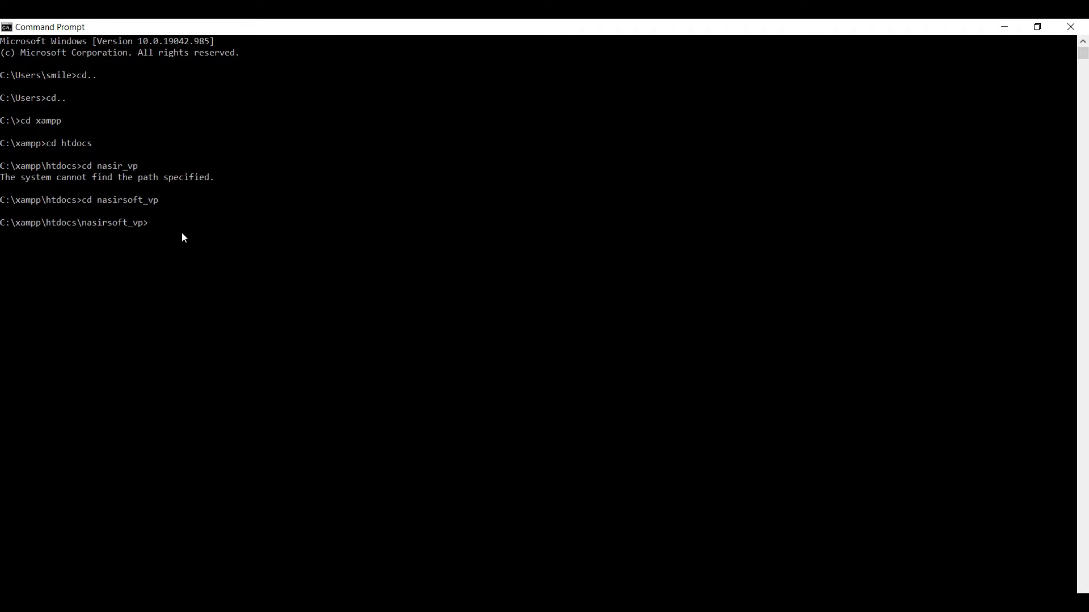
type("composer require laravelcollective/html")
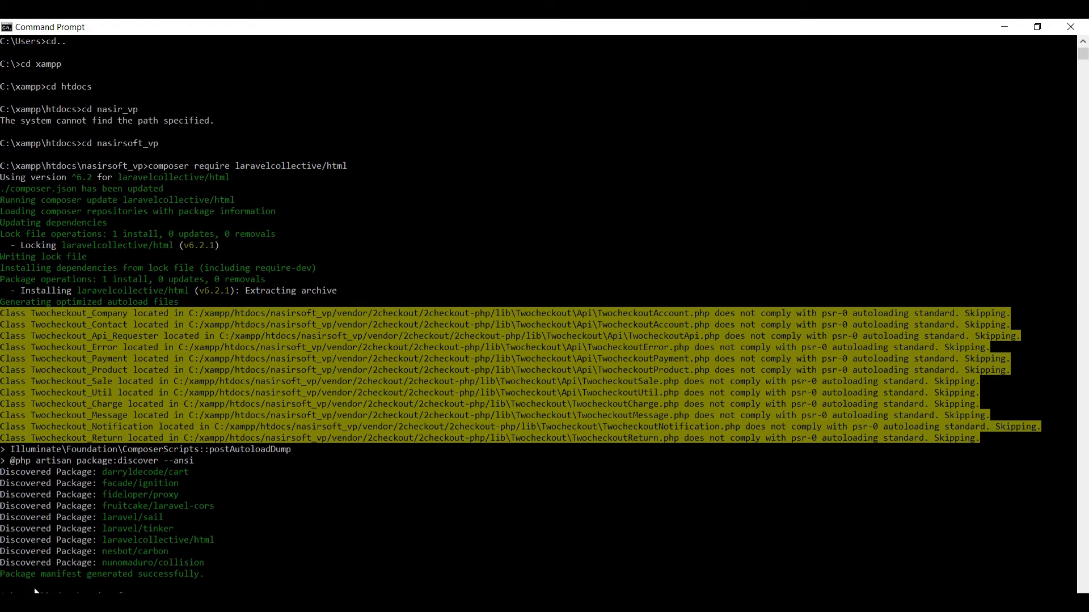
mouse_move(63, 586)
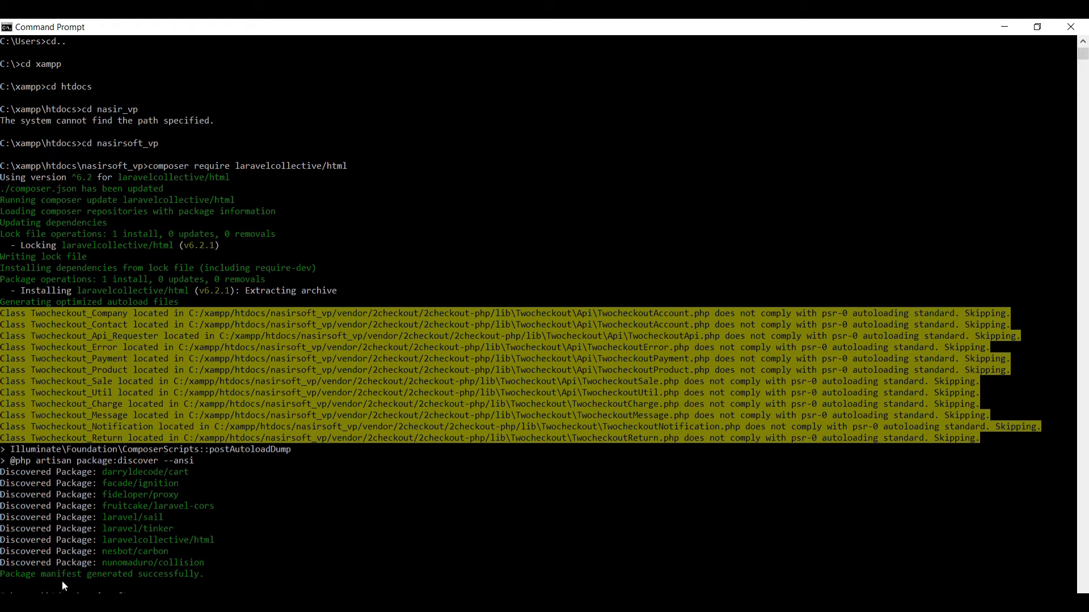
mouse_move(241, 582)
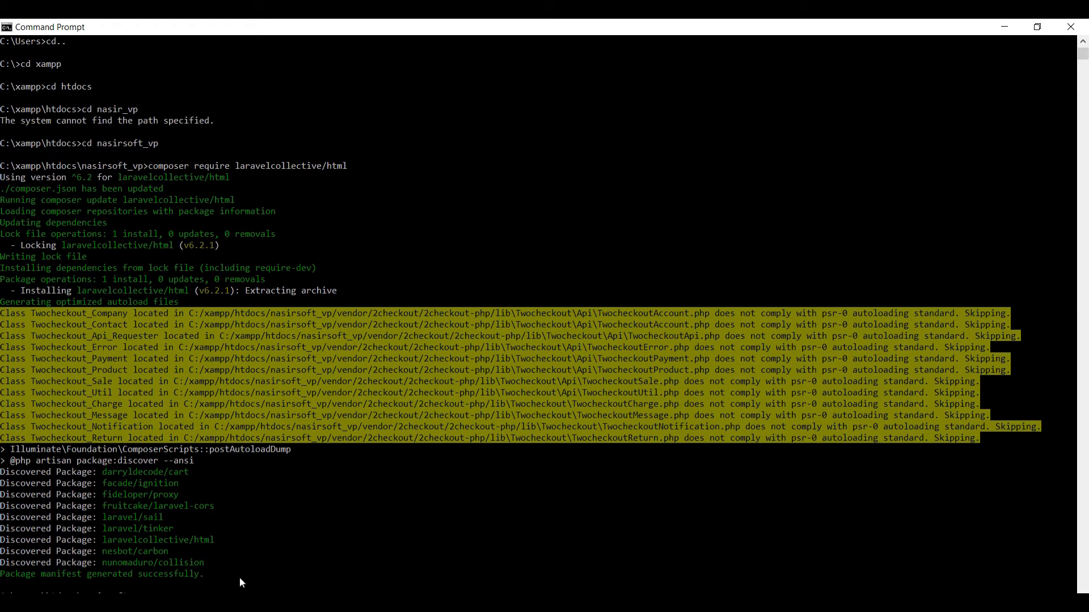
mouse_move(243, 550)
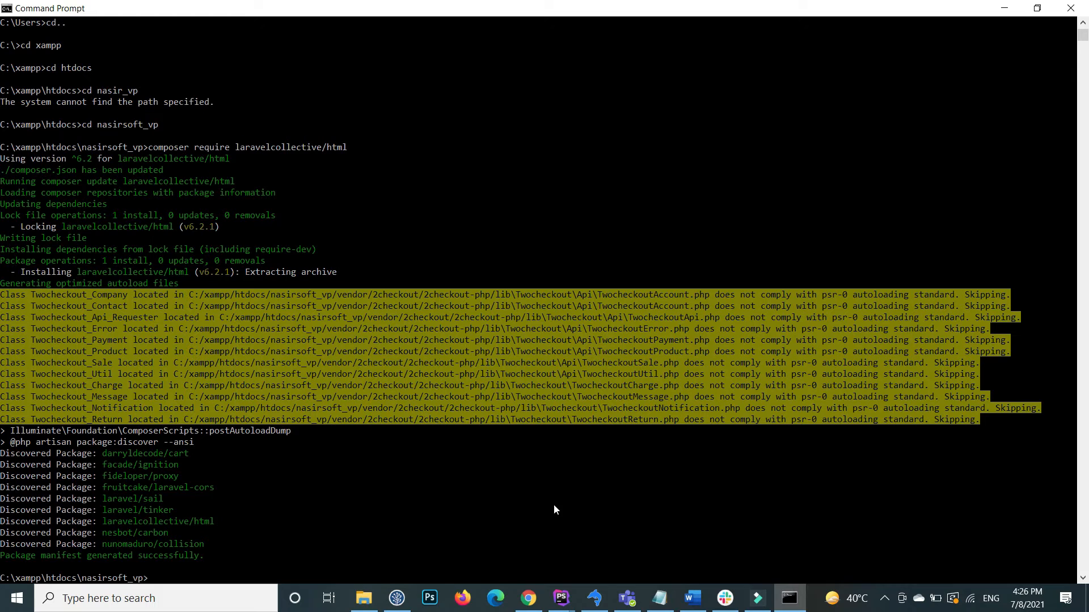
Back in config/app.php, keep the HtmlServiceProvider entry and scroll toward the aliases array
left_click(560, 598)
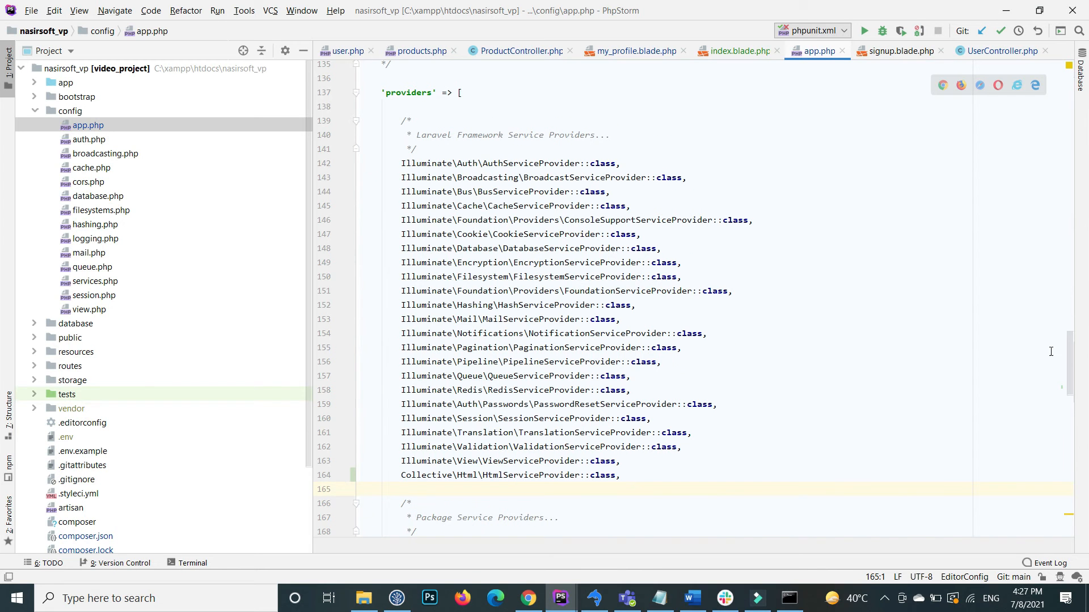
scroll("down", 3)
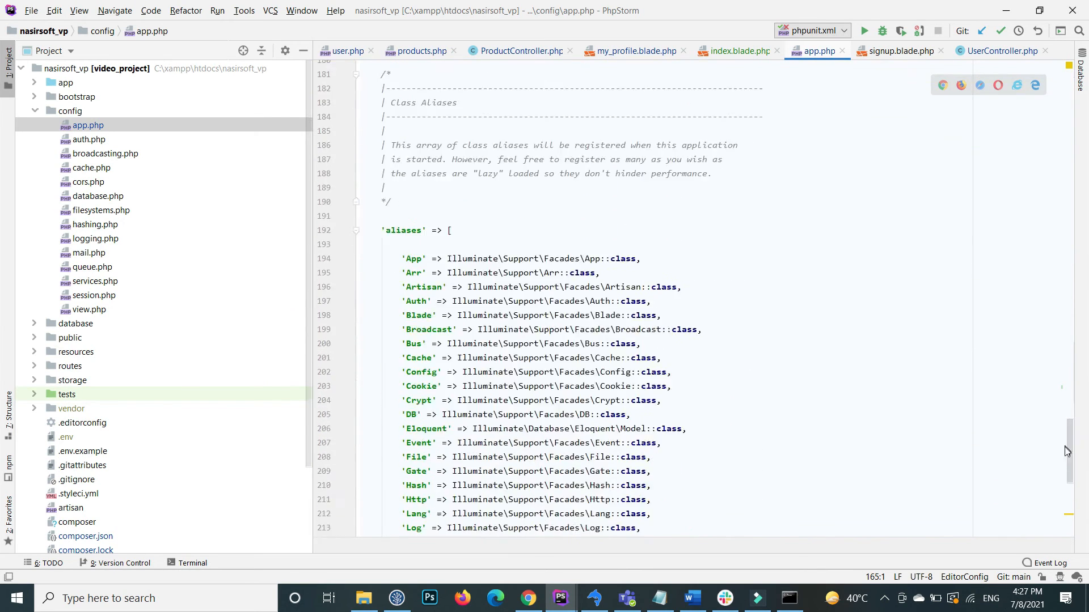
Append 'Form' => Collective\Html\FormFacade and 'Html' => Collective\Html\HtmlFacade aliases
scroll("down", 3)
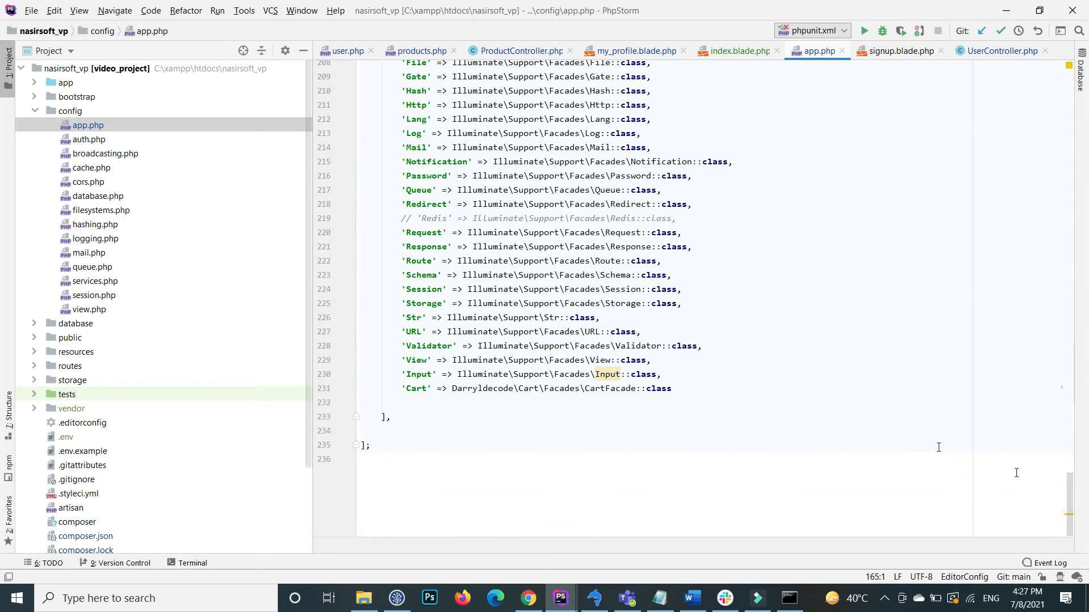
key("enter")
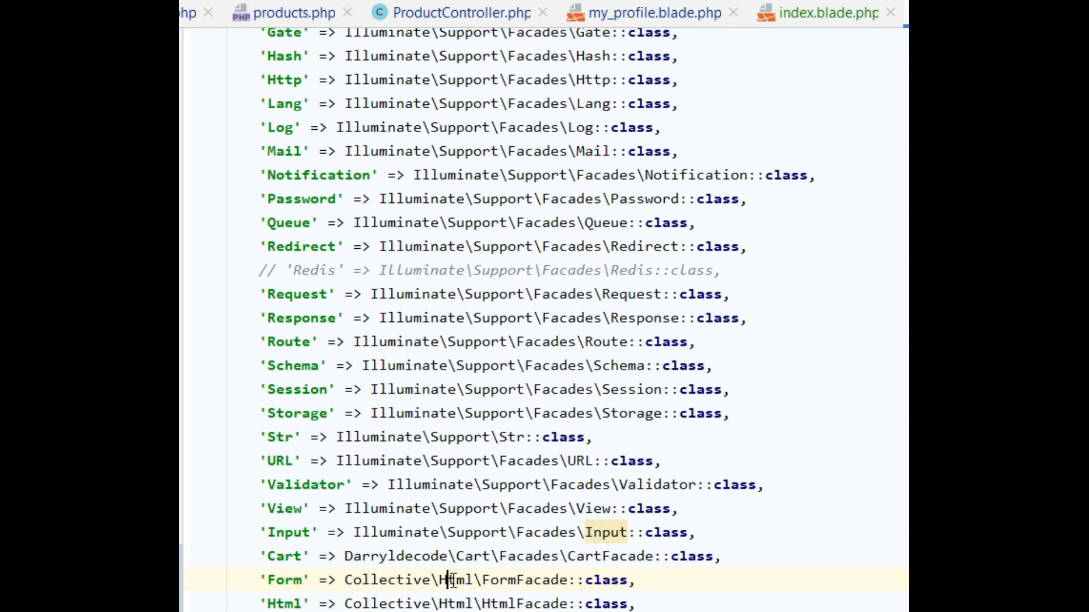
double_click(525, 580)
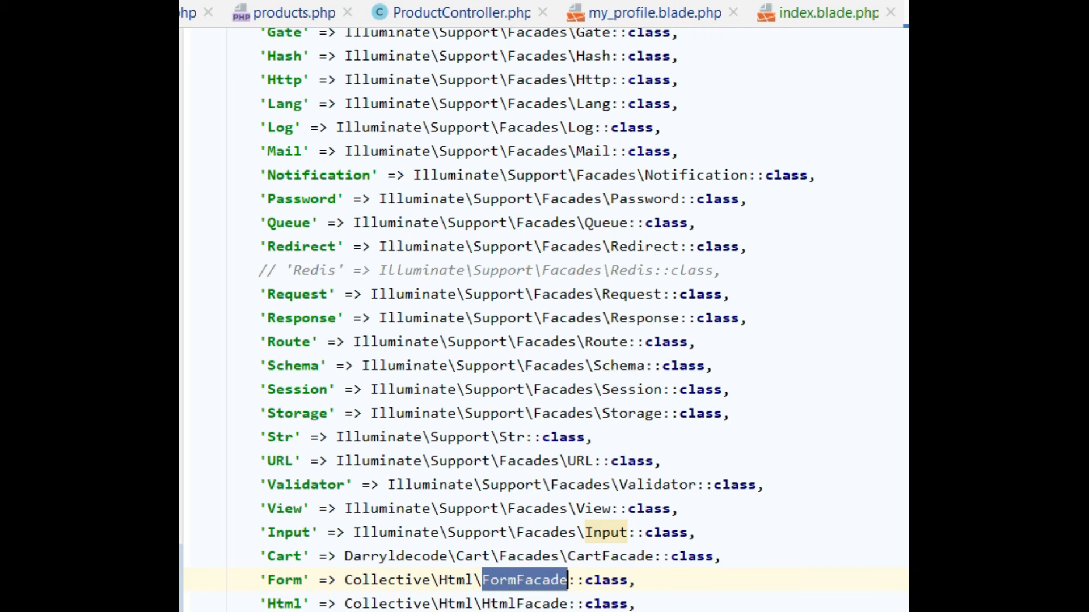